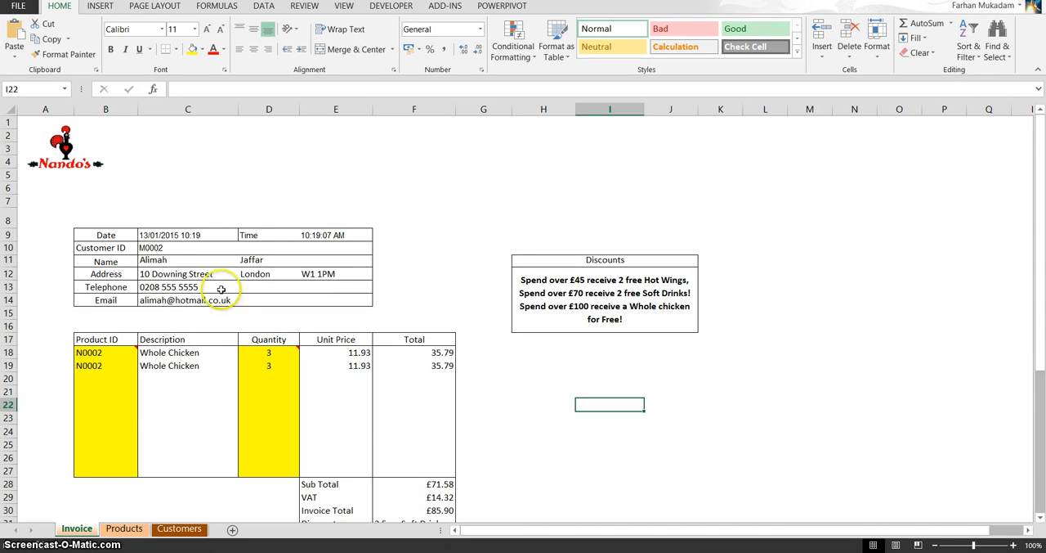
{"action": "mouse_move", "coordinate": [151, 247]}
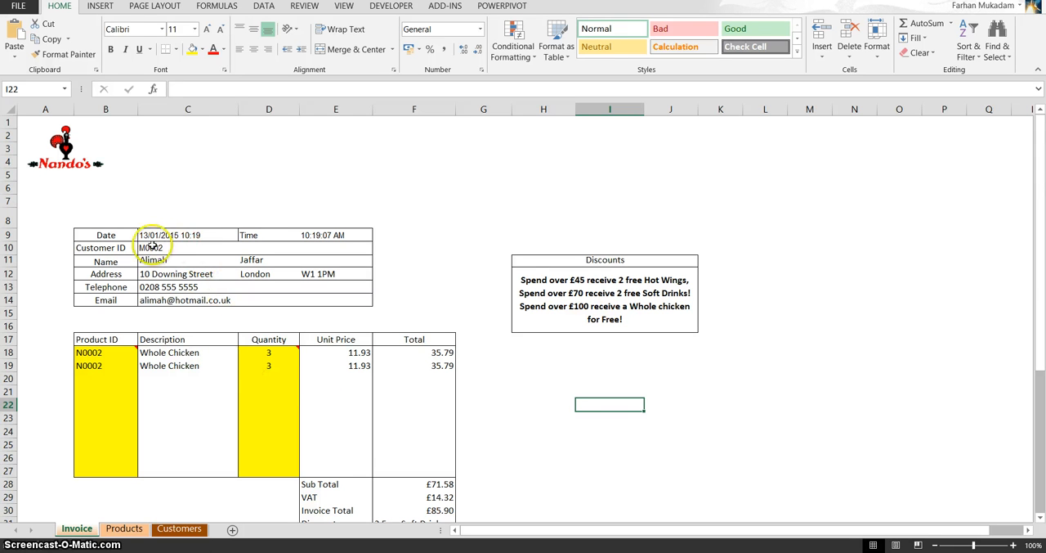
Step: Check the date cell, then select the unit price and total cells E18:F27
{"action": "left_click", "coordinate": [188, 236]}
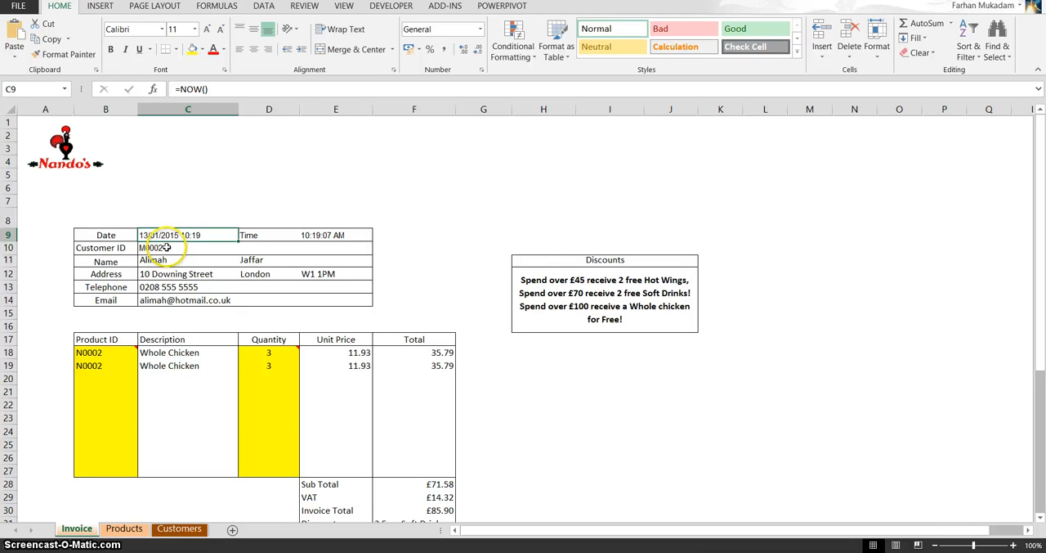
{"action": "left_click", "coordinate": [167, 247]}
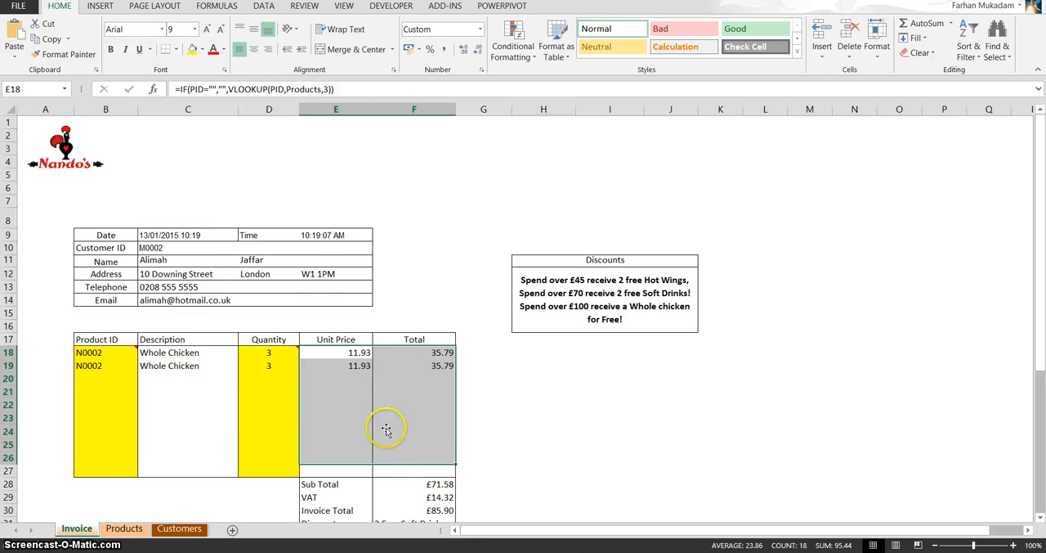
{"action": "left_click", "coordinate": [335, 353]}
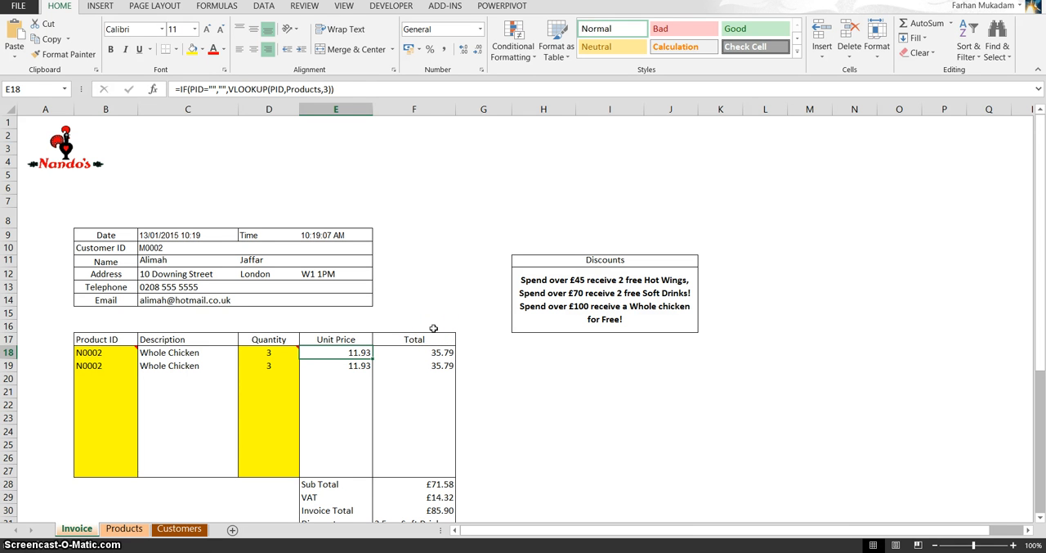
{"action": "mouse_move", "coordinate": [376, 370]}
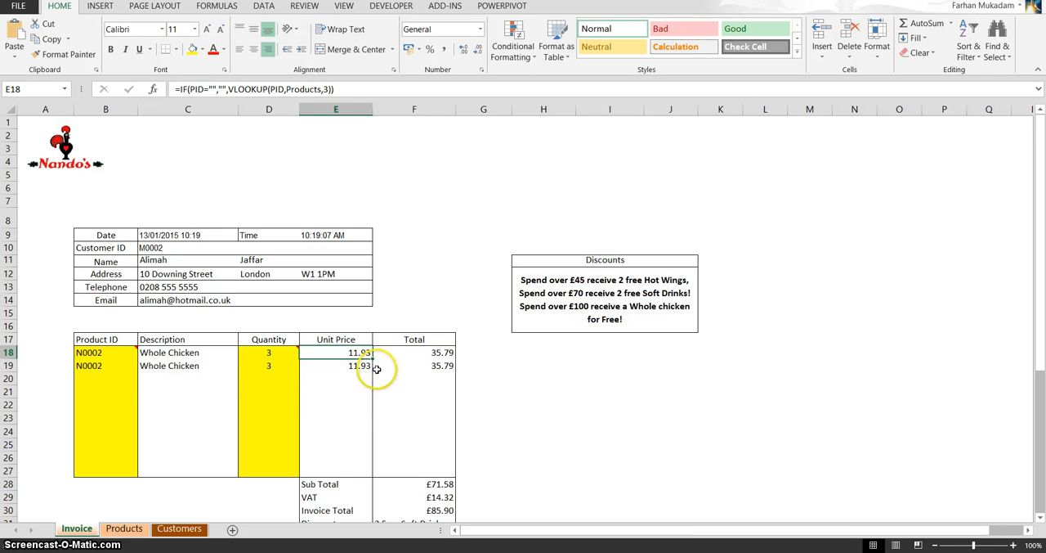
{"action": "left_click", "coordinate": [414, 367]}
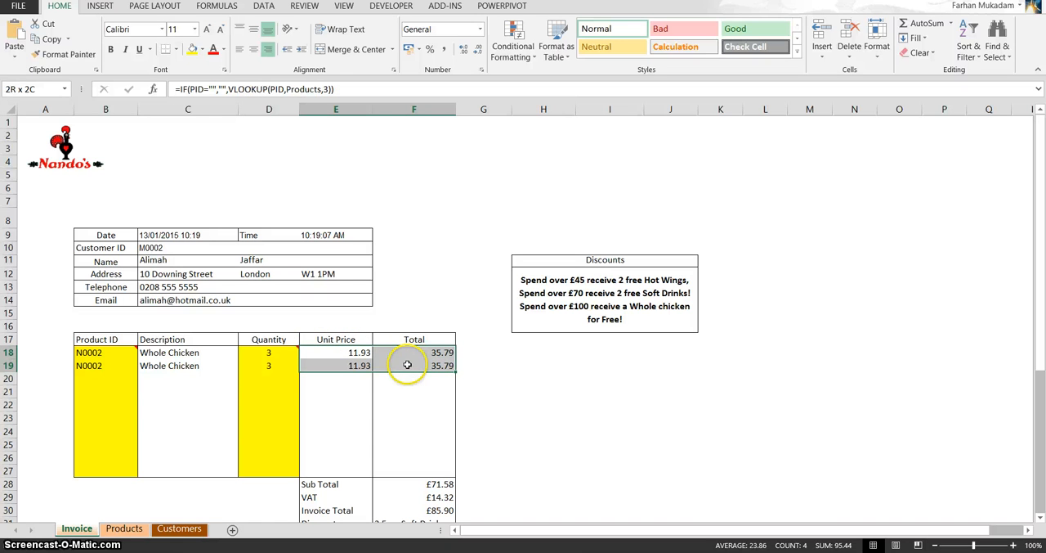
{"action": "left_click", "coordinate": [413, 391]}
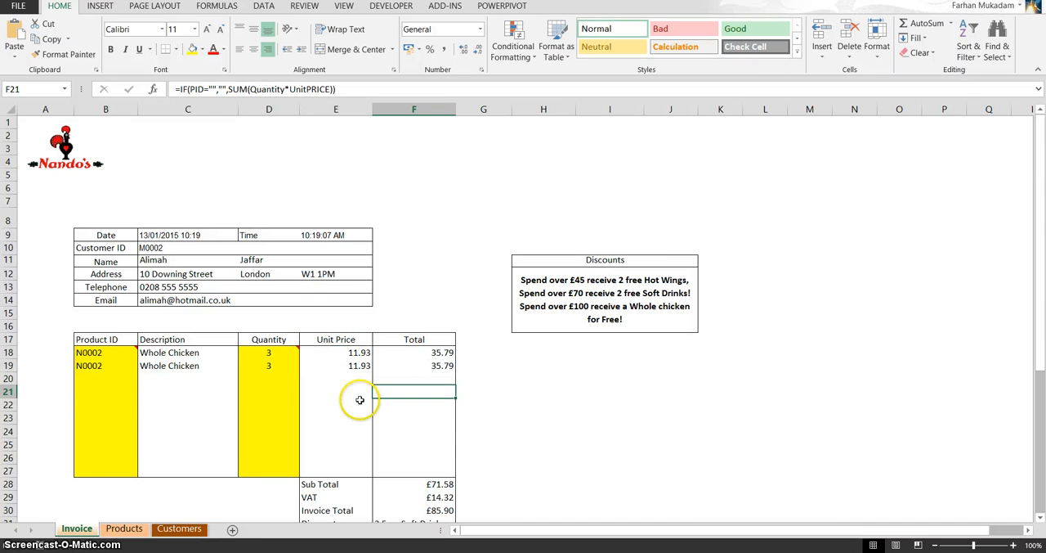
{"action": "mouse_move", "coordinate": [192, 255]}
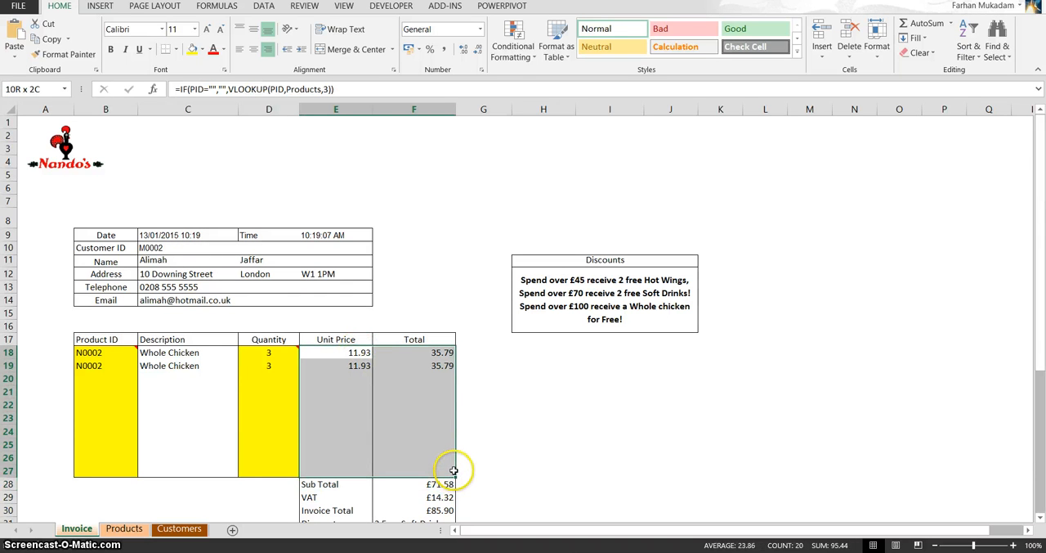
{"action": "left_click", "coordinate": [438, 340]}
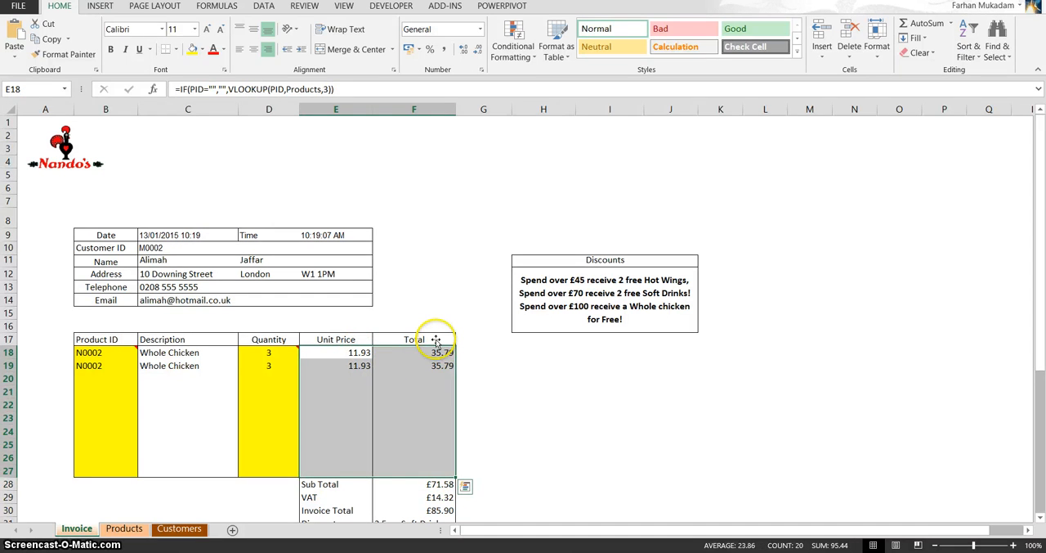
{"action": "mouse_move", "coordinate": [373, 389]}
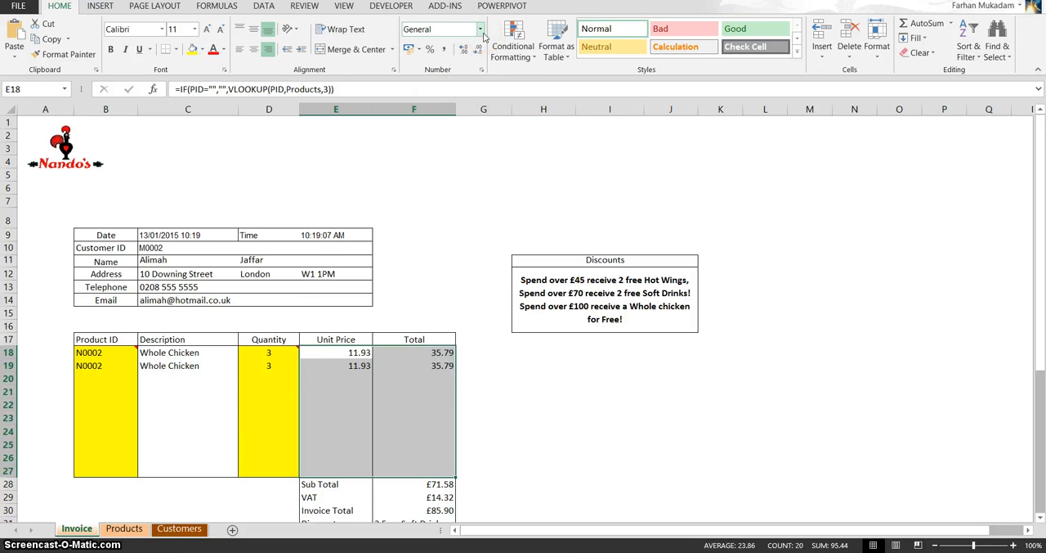
Step: Apply pound currency format to the prices and totals, e.g. £11.93 and £35.79
{"action": "left_click", "coordinate": [481, 29]}
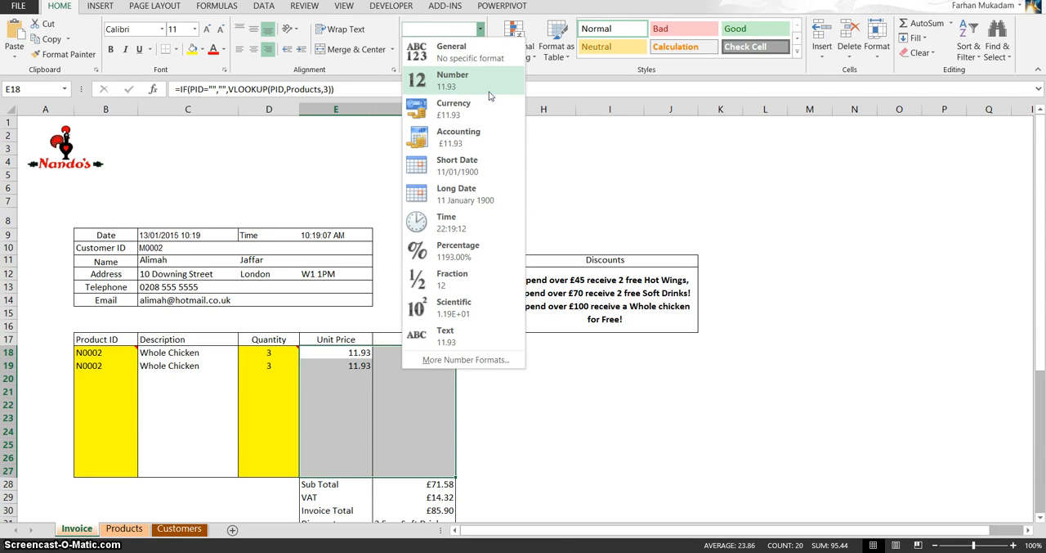
{"action": "mouse_move", "coordinate": [455, 108]}
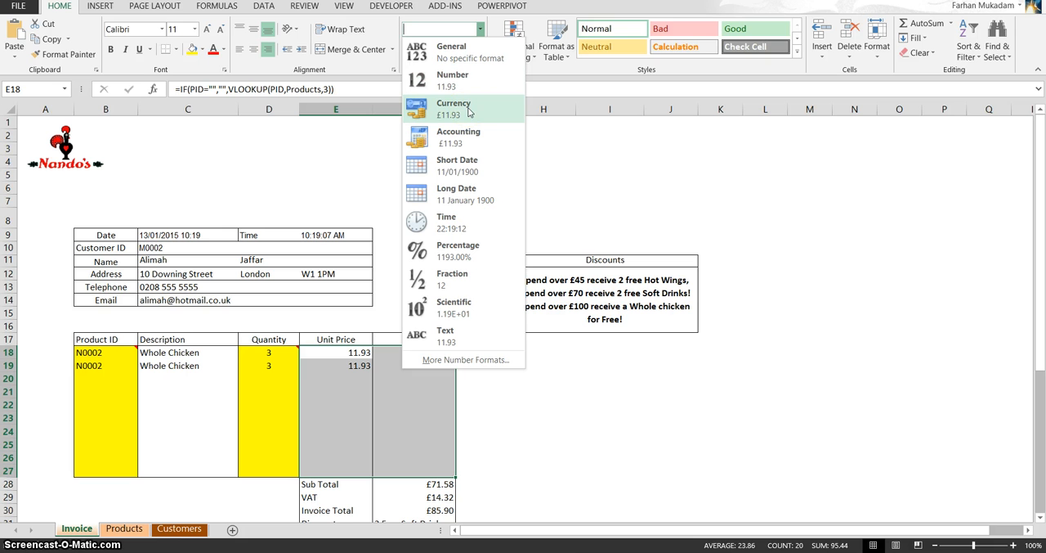
{"action": "mouse_move", "coordinate": [522, 206]}
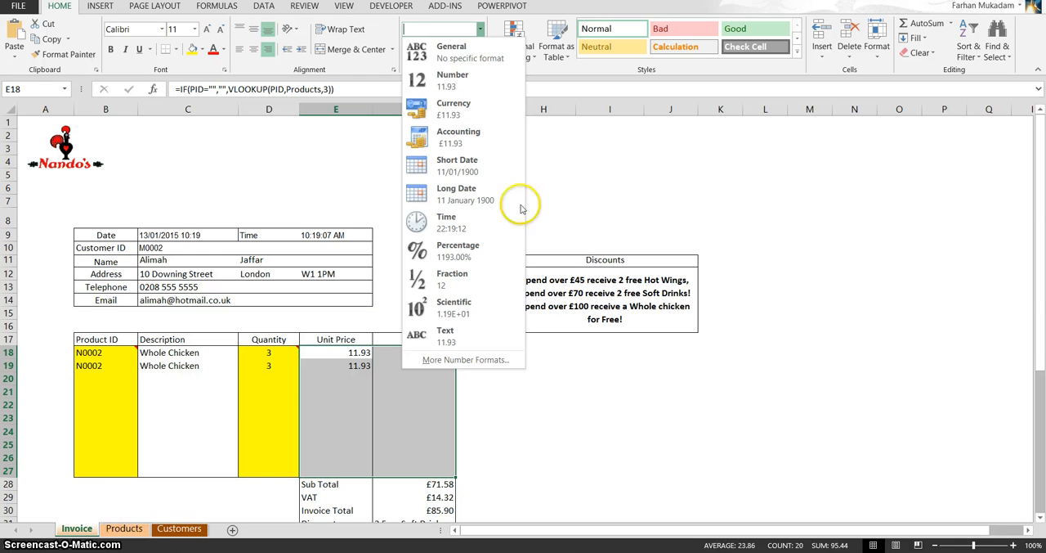
{"action": "left_click", "coordinate": [454, 108]}
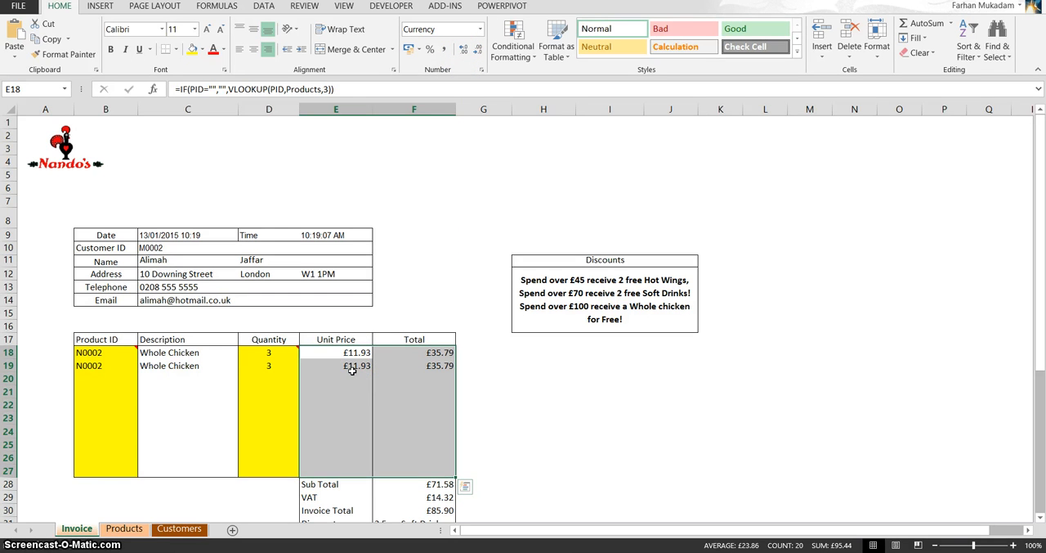
{"action": "mouse_move", "coordinate": [641, 322]}
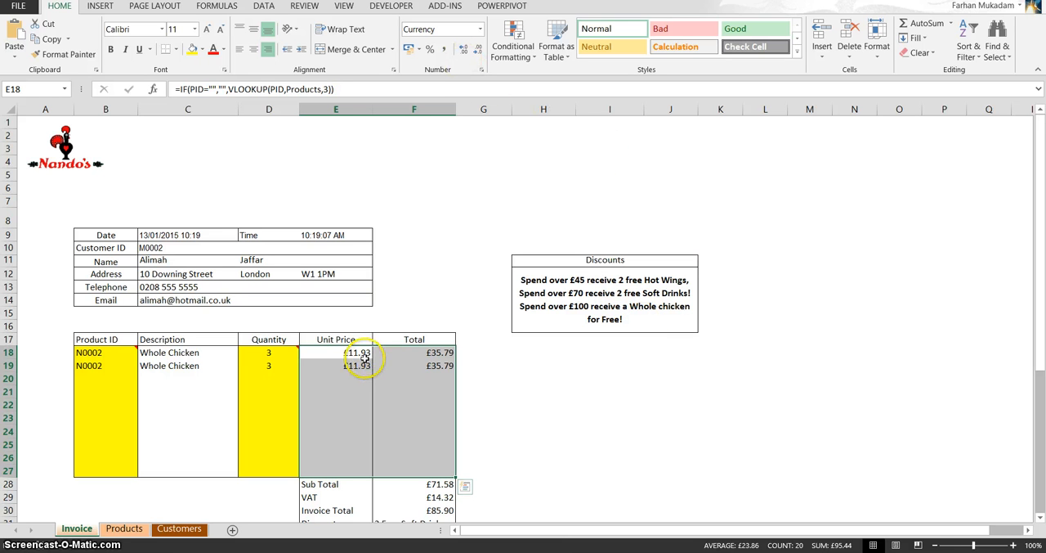
Step: Format the invoice date cell C9 as Short Date so it reads 13/01/2015 without the time
{"action": "left_click", "coordinate": [543, 432]}
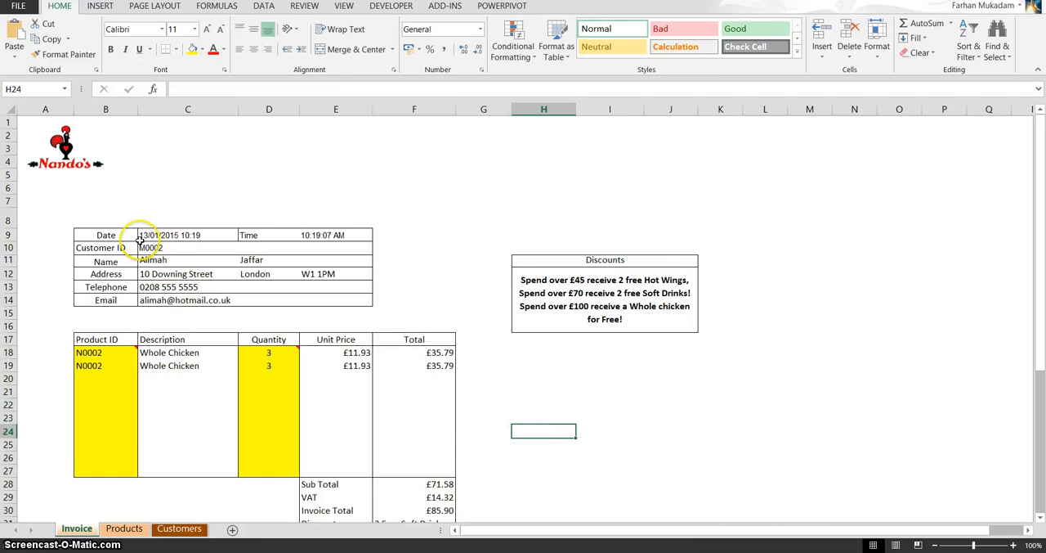
{"action": "left_click", "coordinate": [186, 235]}
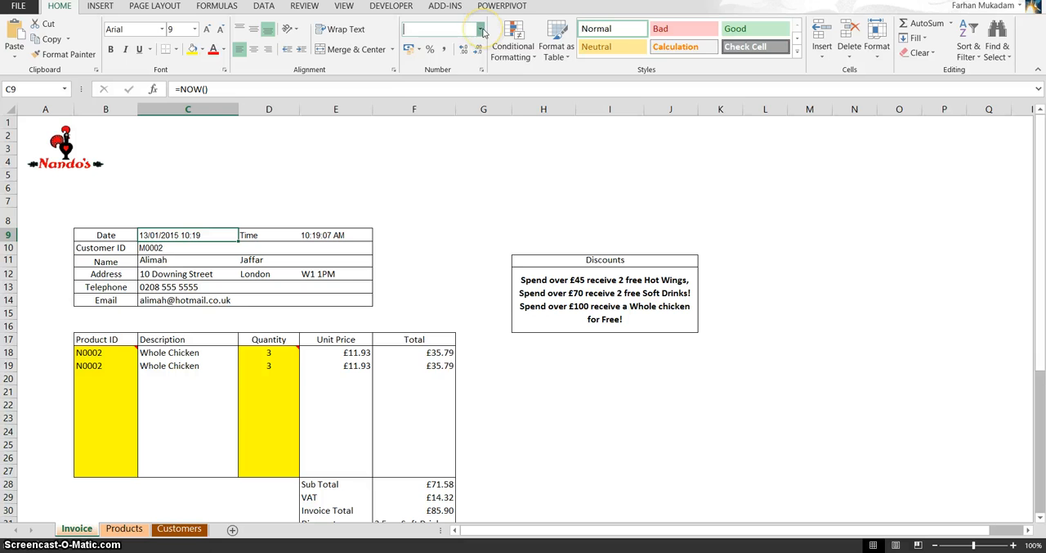
{"action": "left_click", "coordinate": [482, 29]}
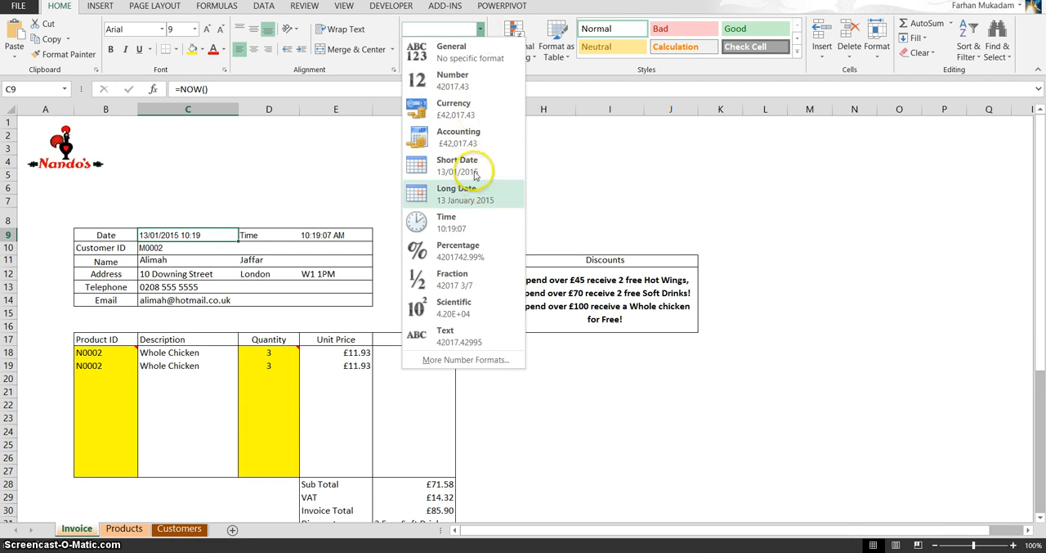
{"action": "mouse_move", "coordinate": [465, 165]}
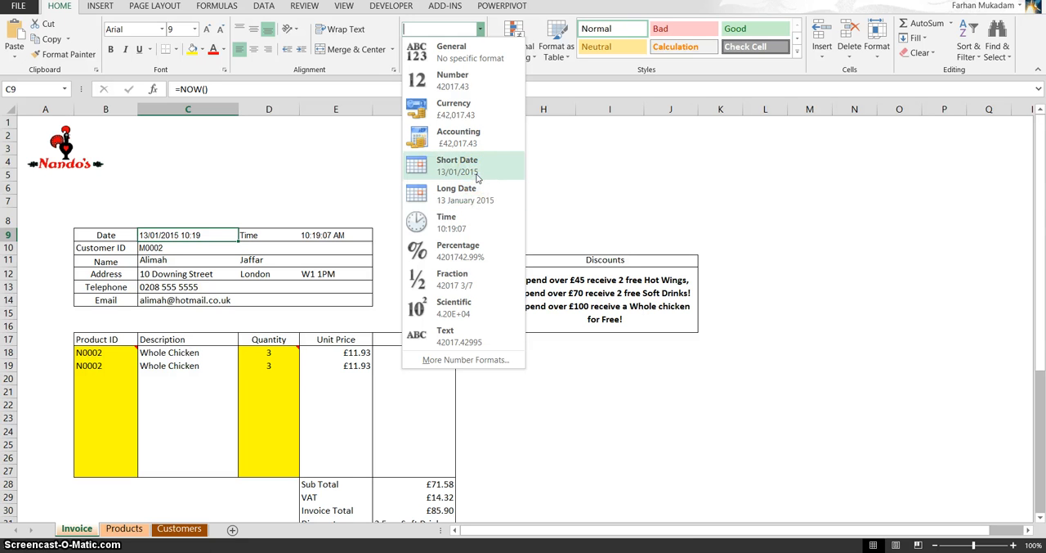
{"action": "left_click", "coordinate": [457, 164]}
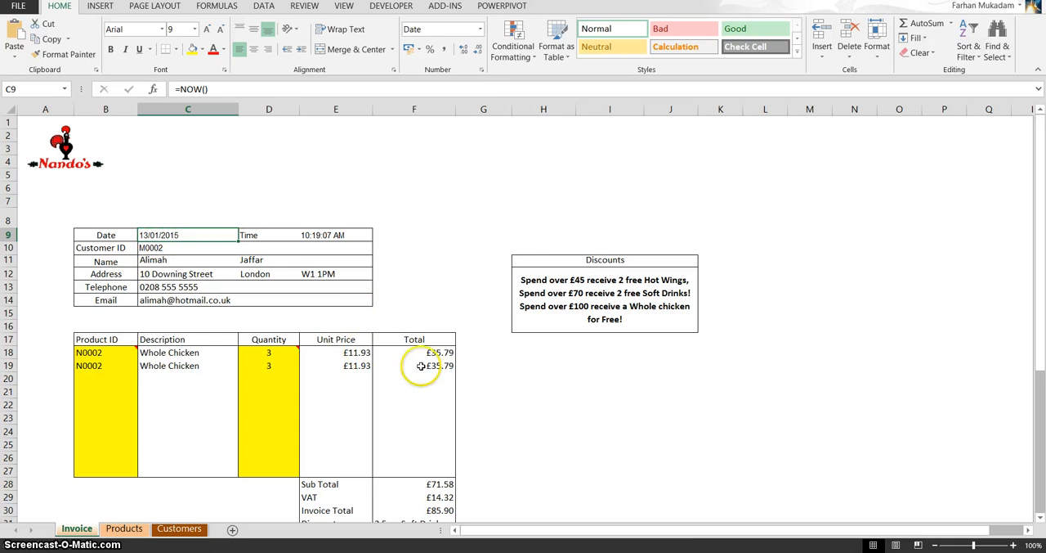
{"action": "mouse_move", "coordinate": [510, 393]}
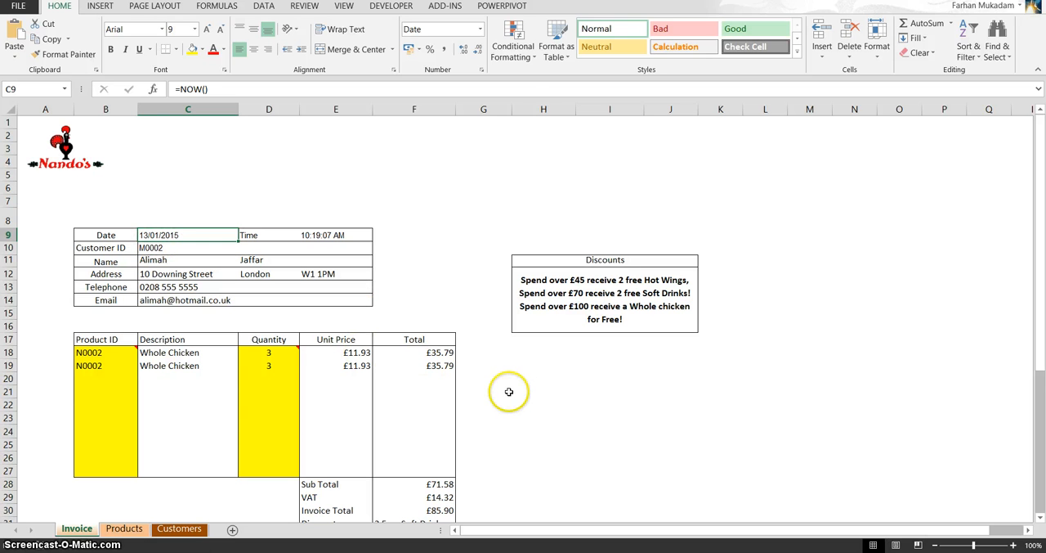
Step: Reopen the Number Format list for the date cell C9
{"action": "left_click", "coordinate": [481, 29]}
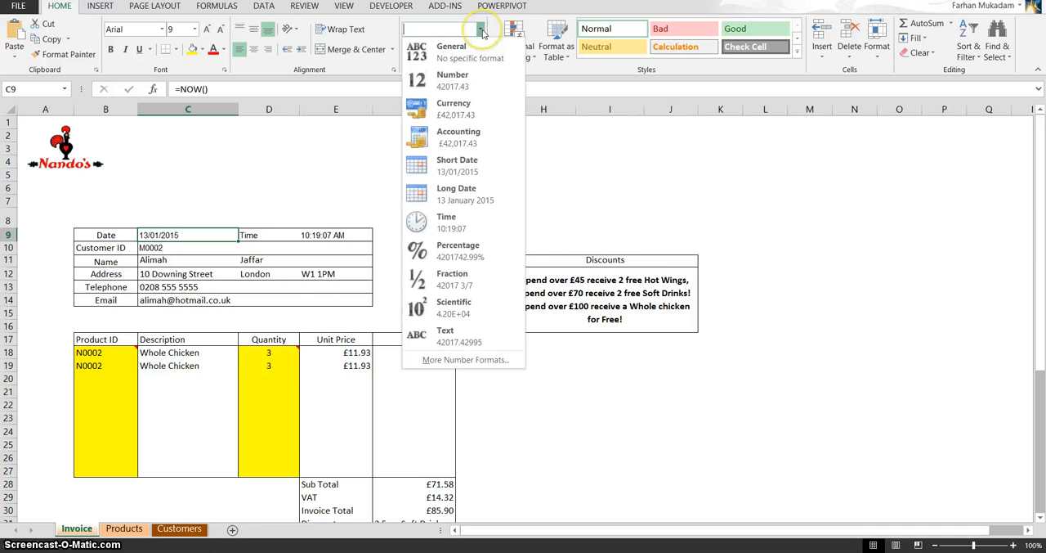
{"action": "mouse_move", "coordinate": [477, 252]}
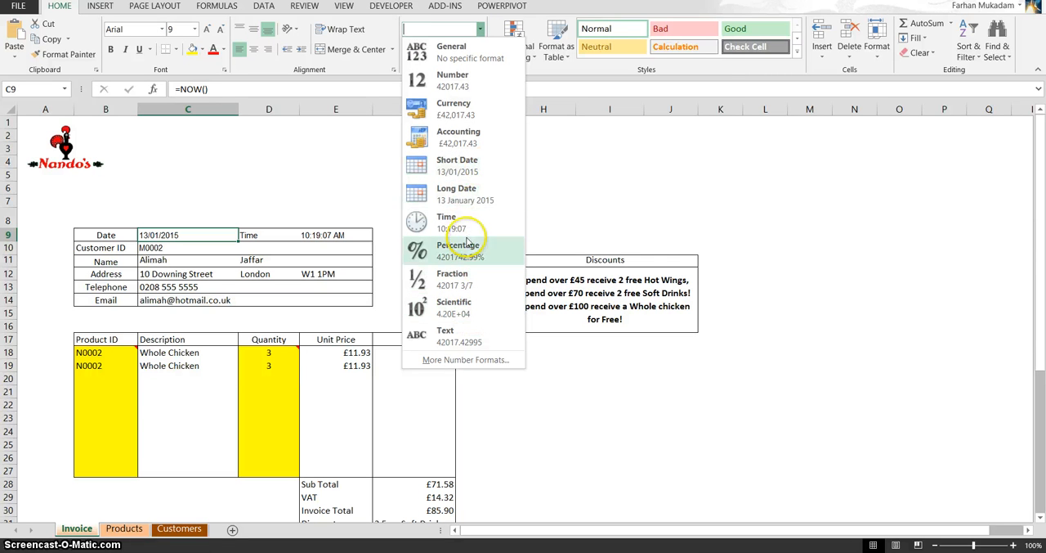
{"action": "mouse_move", "coordinate": [450, 261]}
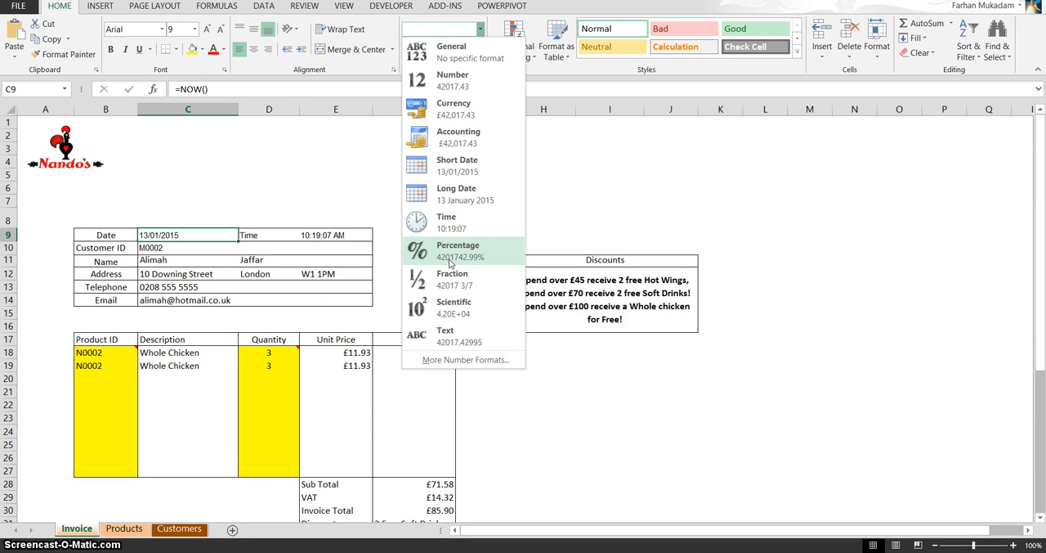
{"action": "mouse_move", "coordinate": [242, 515]}
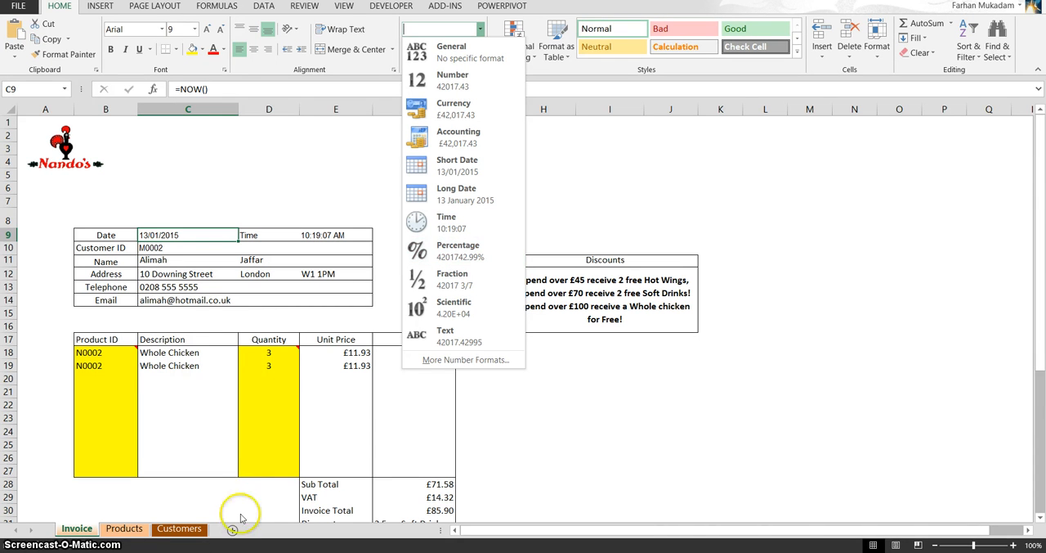